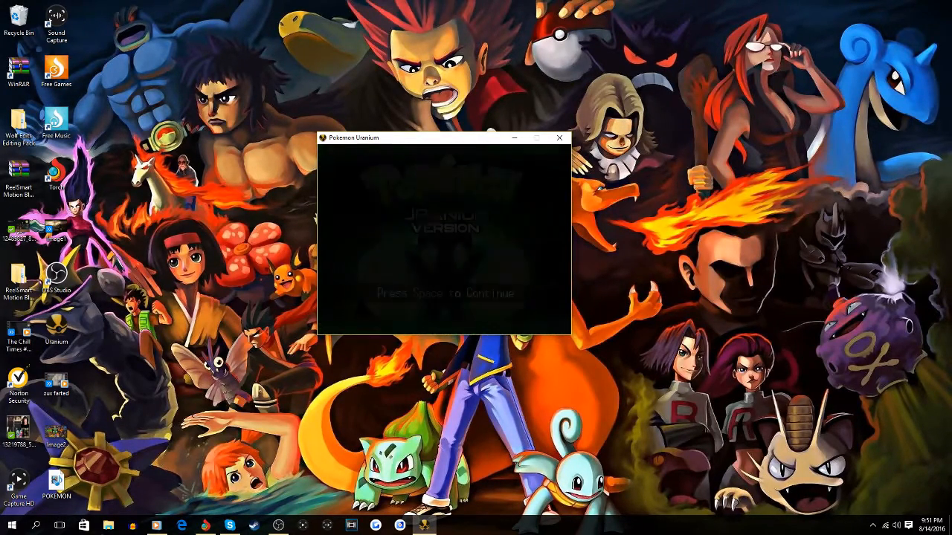
Step: Advance from the title screen to the save-slot menu showing the Burole Town save
key(space)
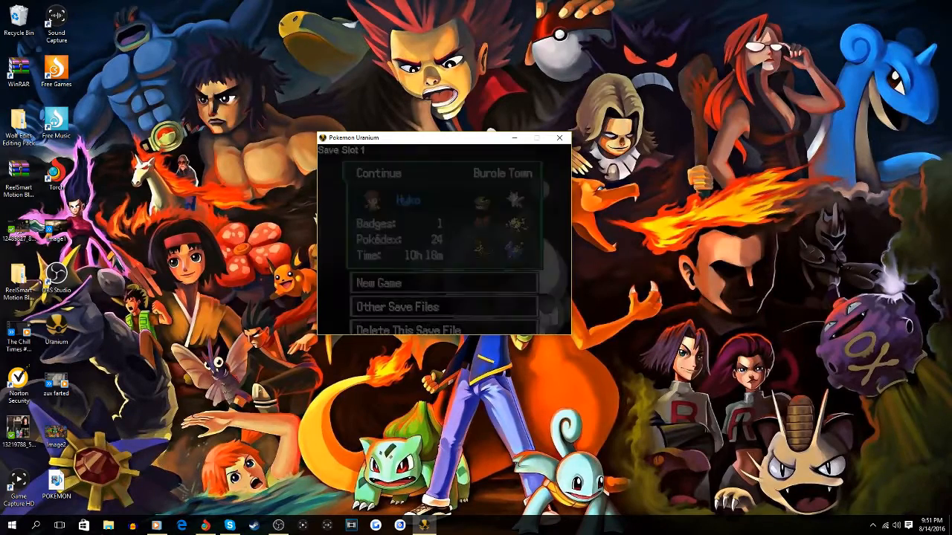
Step: Load Save Slot 1 and walk north out of town onto the forested route
click(377, 172)
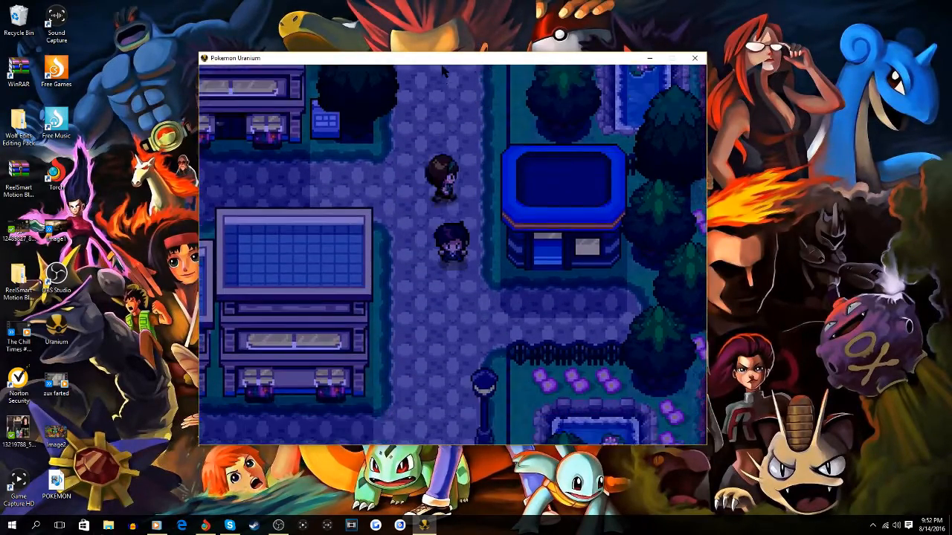
key(up)
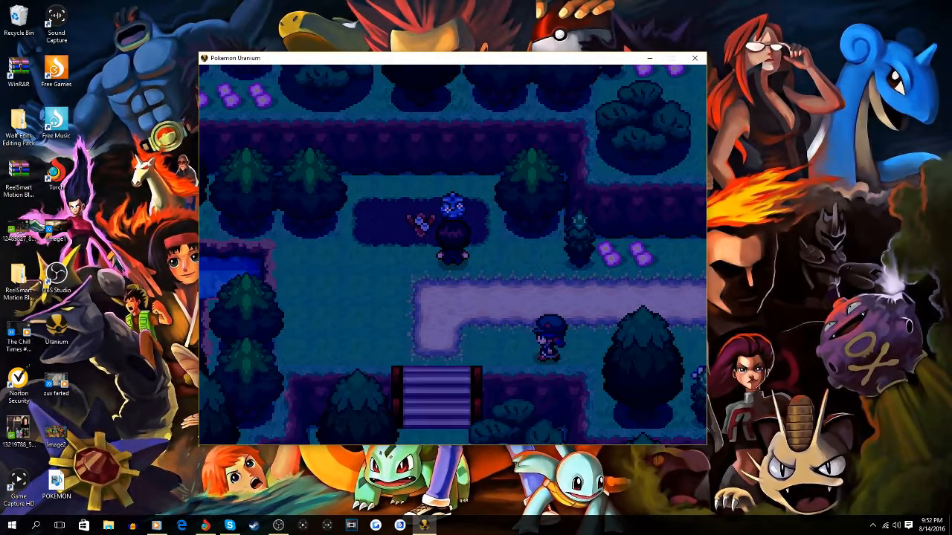
Step: Walk through the route's tall grass until a wild level 10 Lotad battle starts
key(Down)
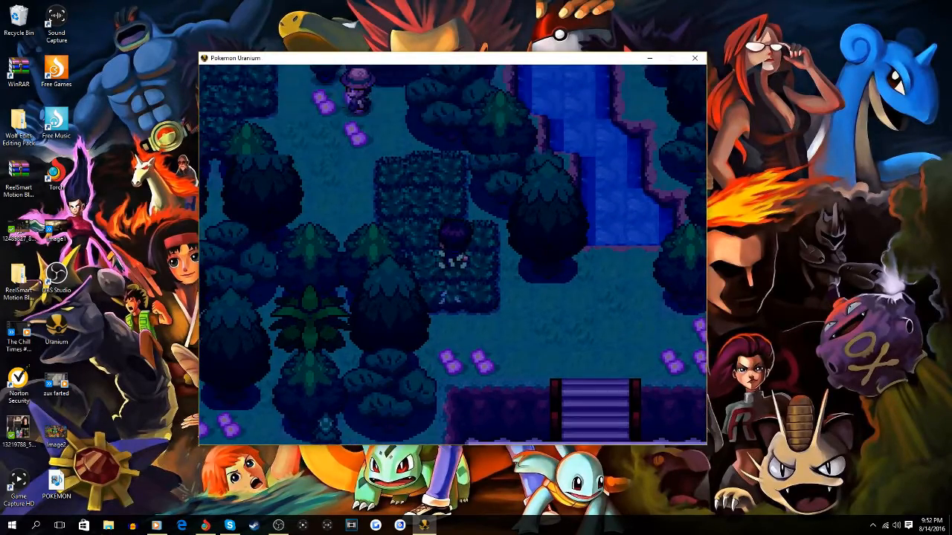
key(up)
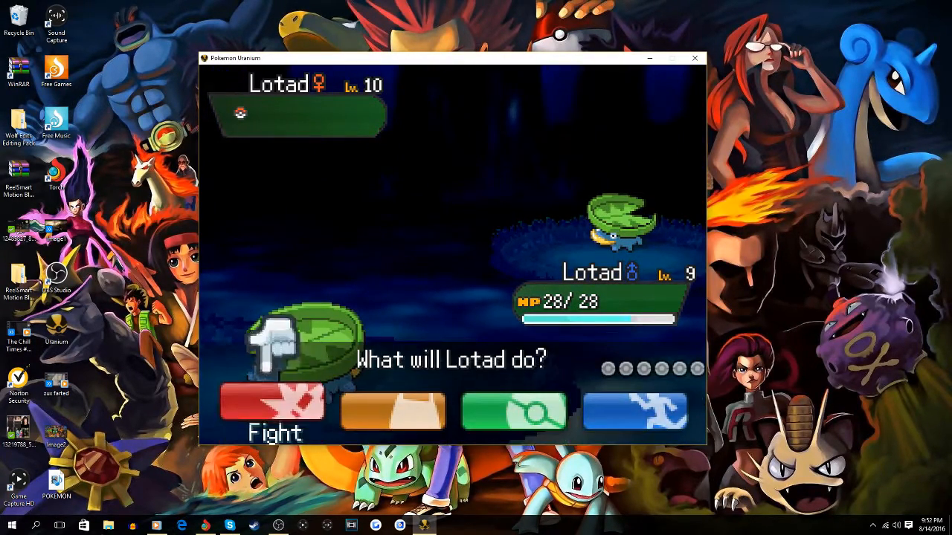
Step: Attack with Lotad, leaving it at 19/28 HP, and bring up the party list
click(274, 414)
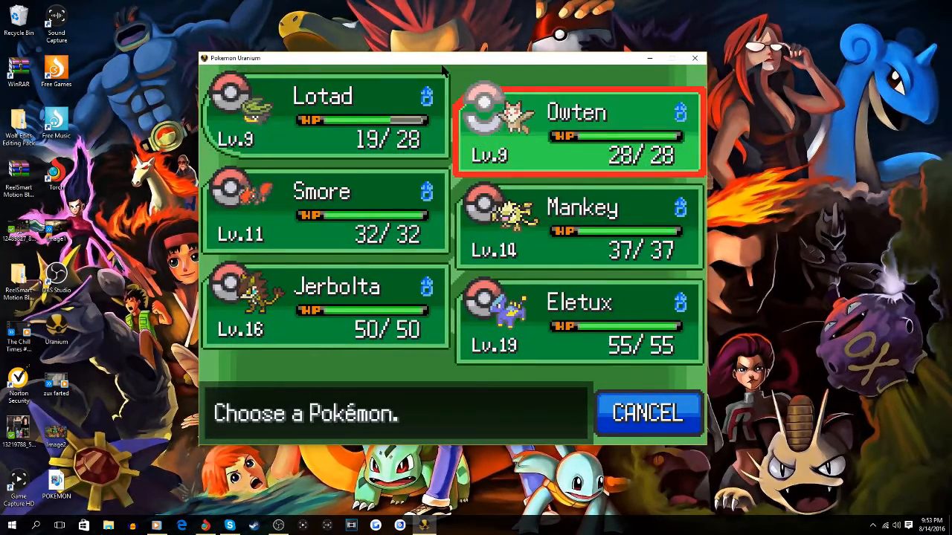
Step: Switch Owten in for Lotad and show its moves Peck and Charm
click(324, 211)
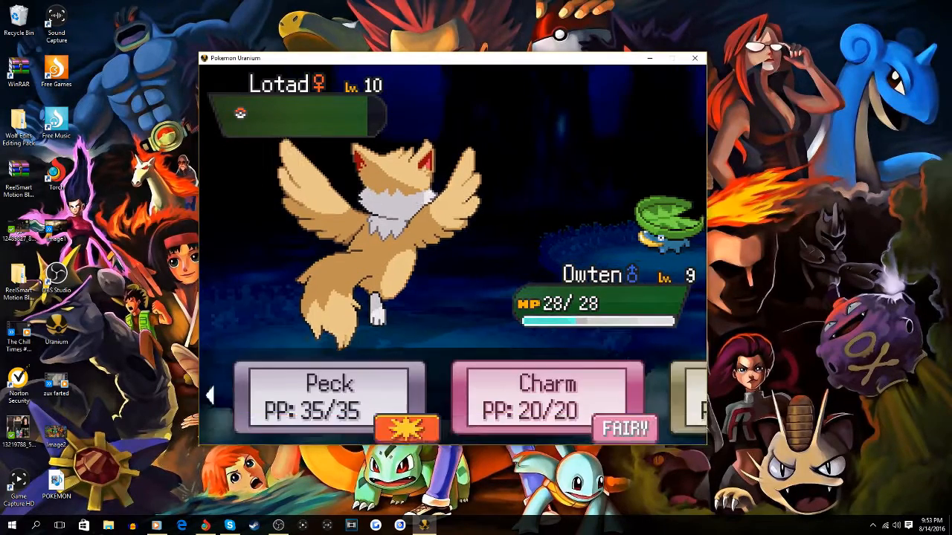
Step: Finish the Lotad battle with Owten, then attack the wild level 9 Mankey with Lotad
click(329, 399)
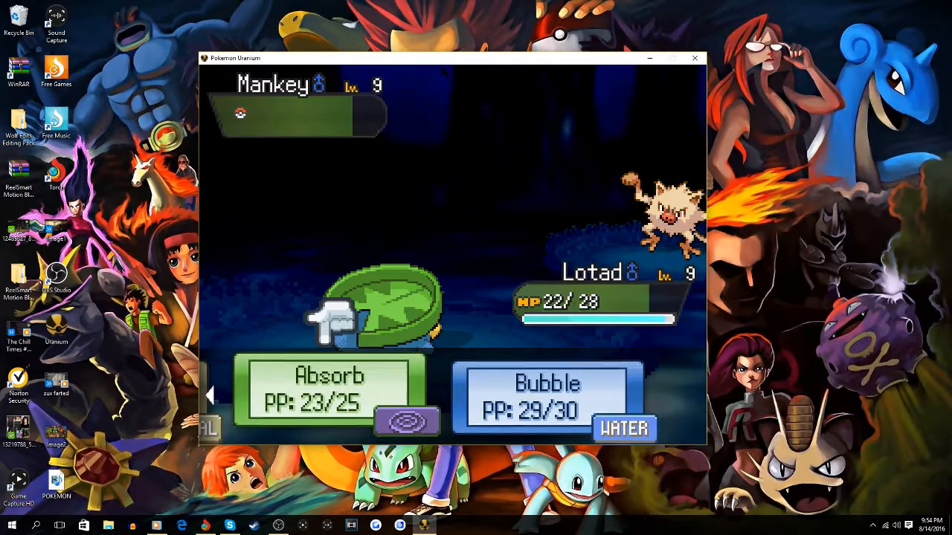
click(329, 375)
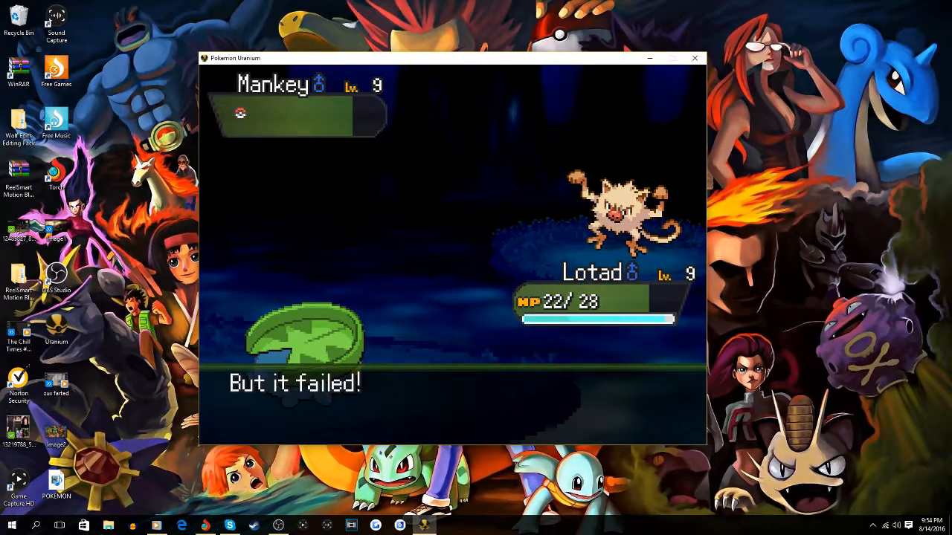